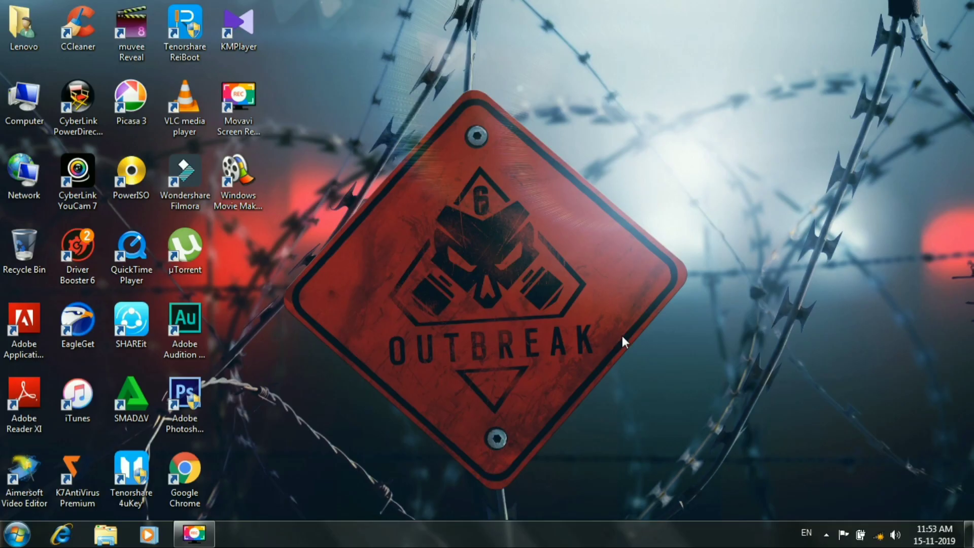
mouse_move(130, 143)
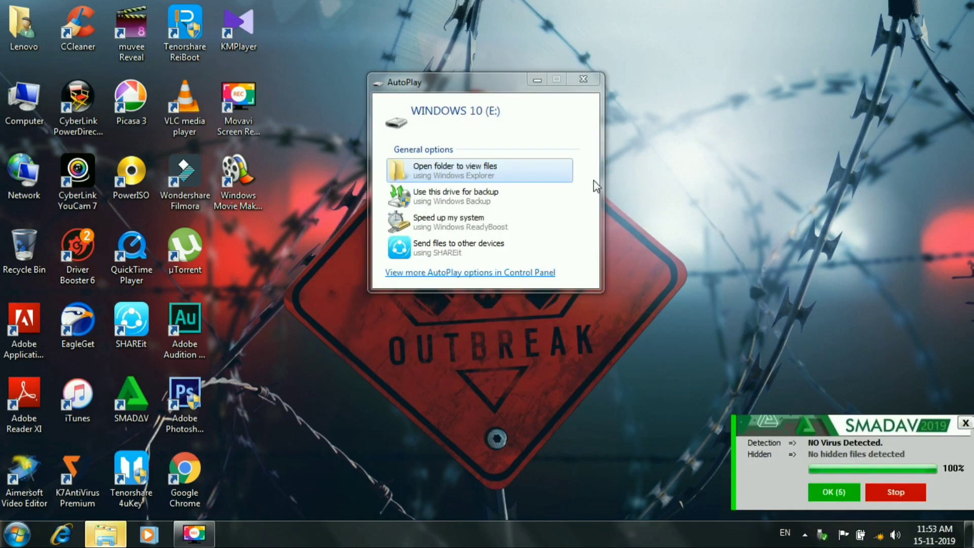
Dismiss the AutoPlay prompt for the WINDOWS 10 (E:) pen drive.
left_click(582, 79)
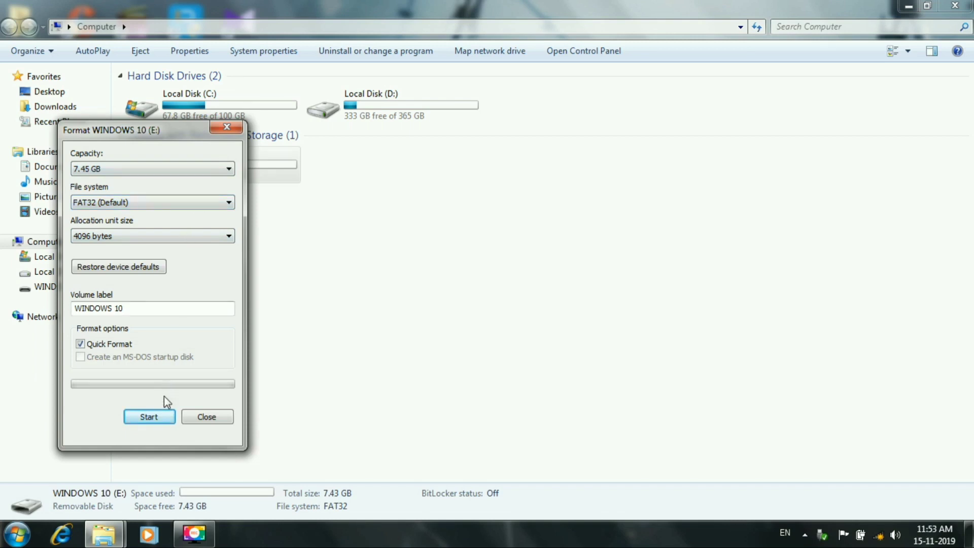
Quick-format WINDOWS 10 (E:) as FAT32 and acknowledge Format Complete.
left_click(149, 417)
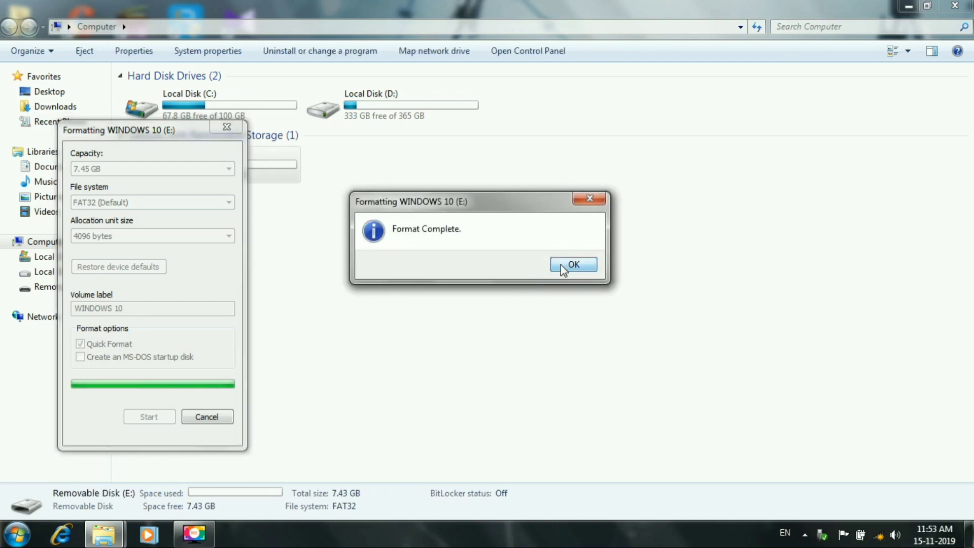
left_click(573, 263)
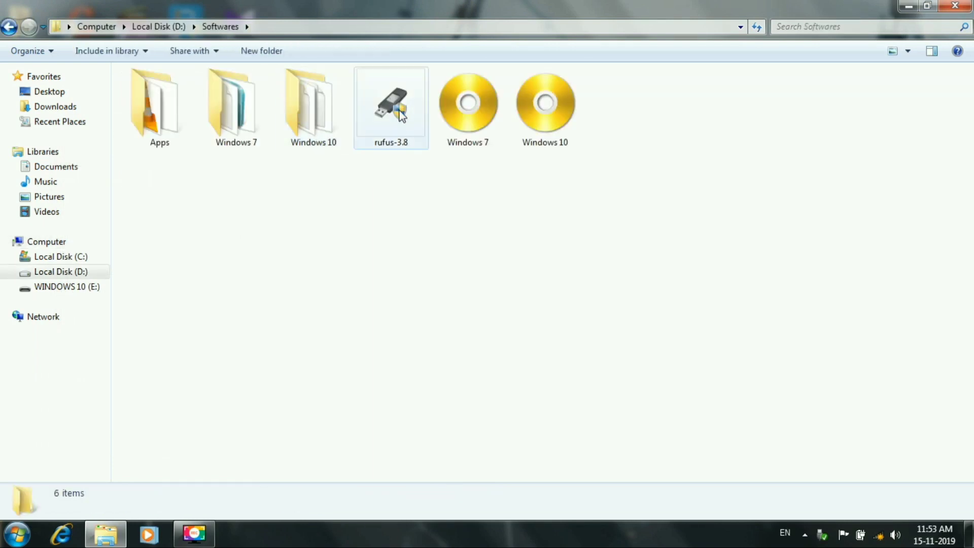
Select the rufus-3.8 application in D:\Softwares.
left_click(390, 103)
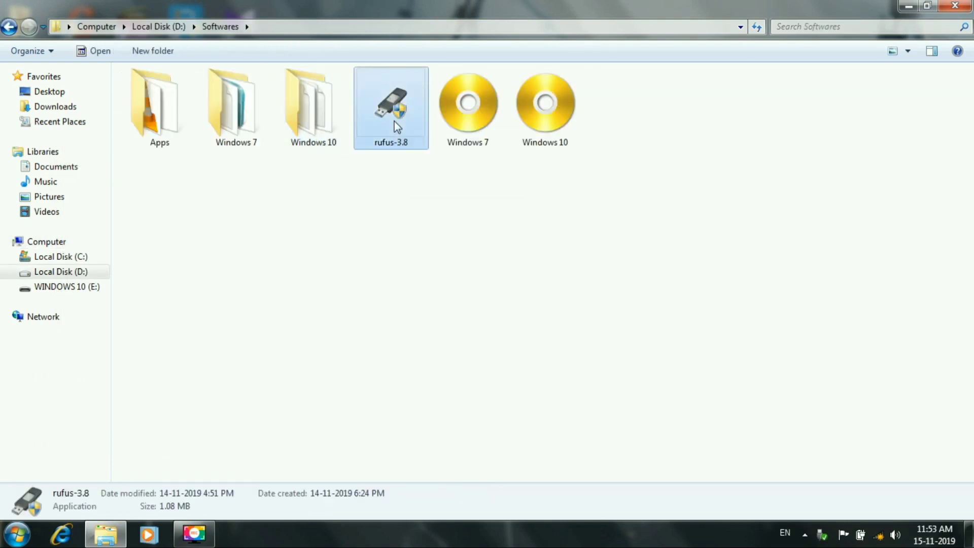
mouse_move(410, 136)
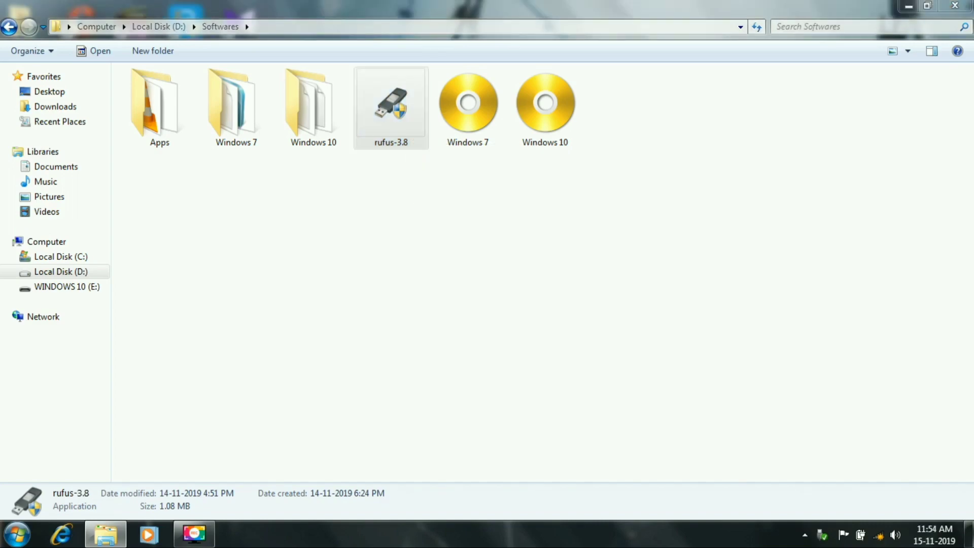
Launch Rufus, confirm WINDOWS 10 (E:) as the device, and choose Disk or ISO image.
double_click(391, 103)
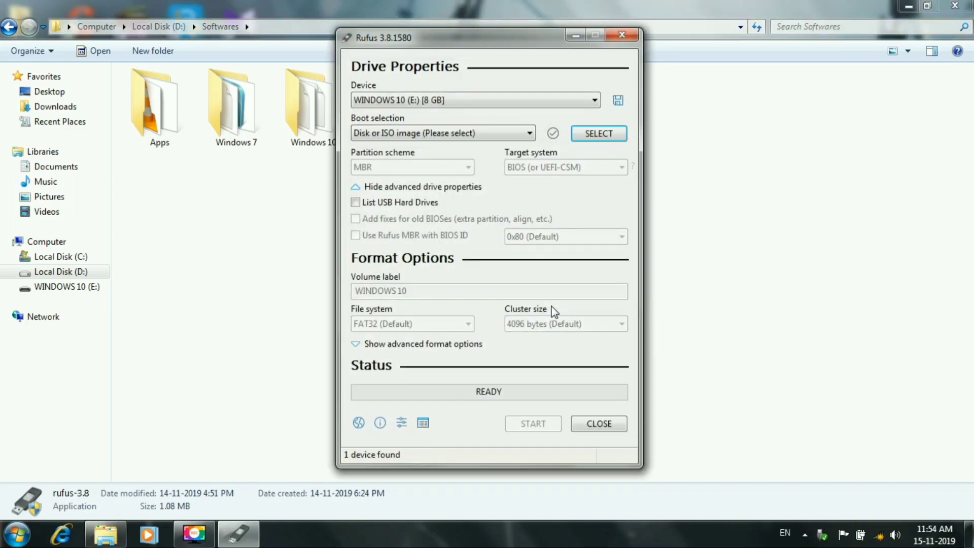
mouse_move(515, 110)
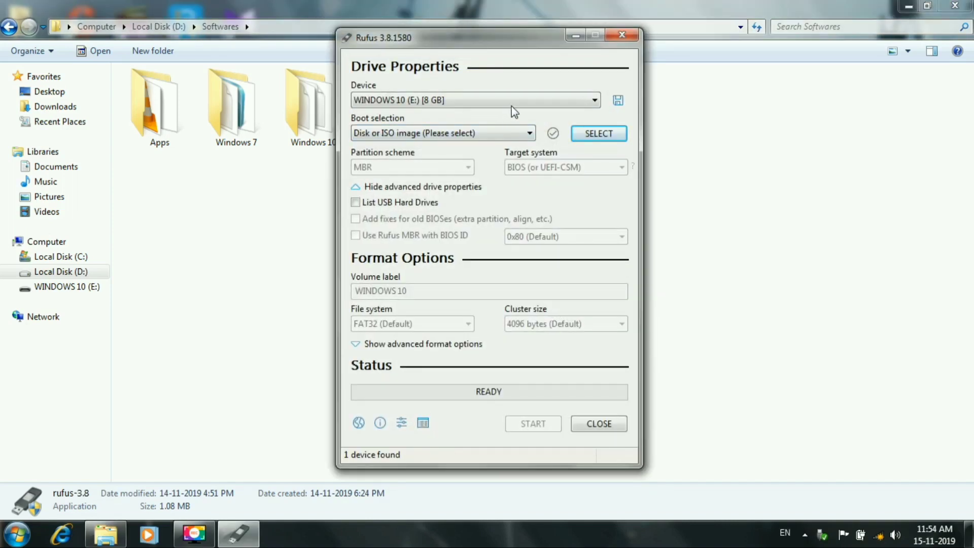
left_click(473, 100)
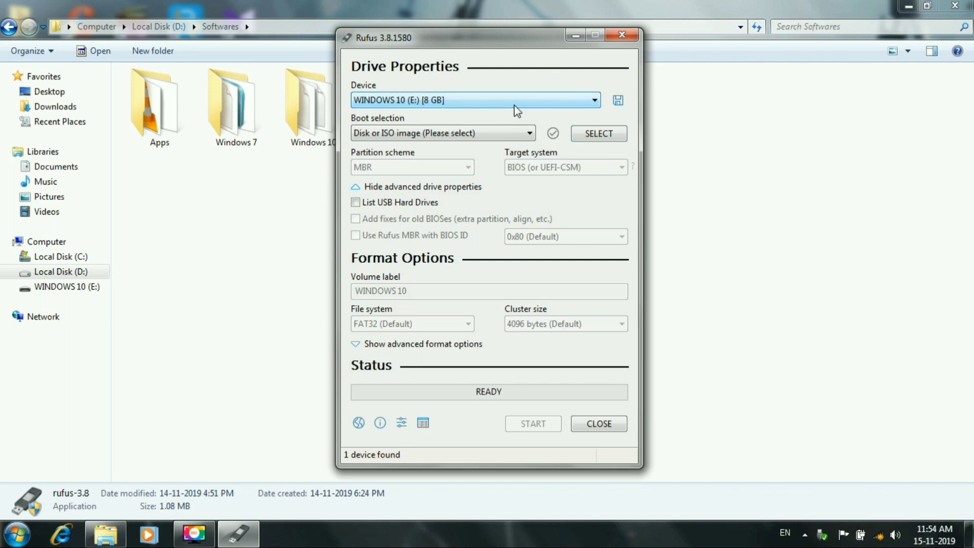
mouse_move(530, 133)
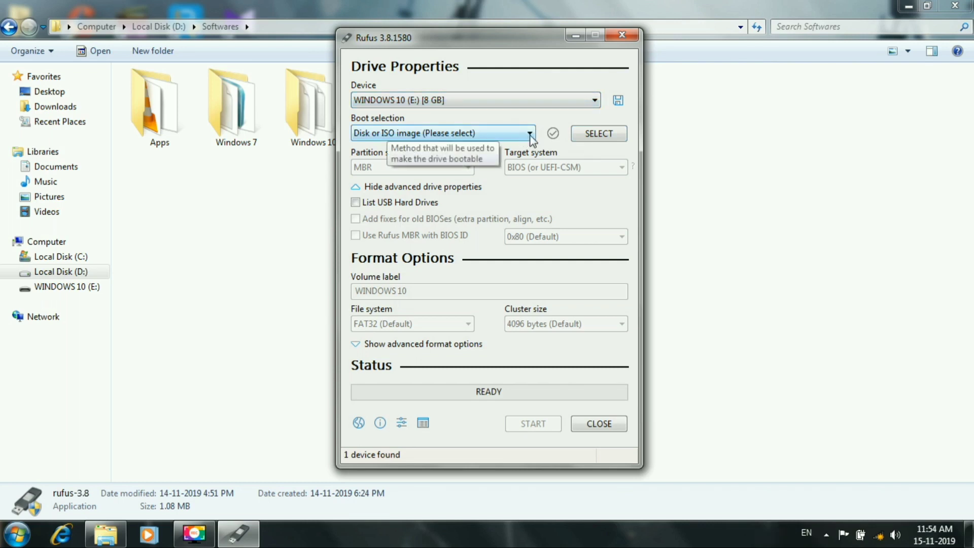
left_click(529, 133)
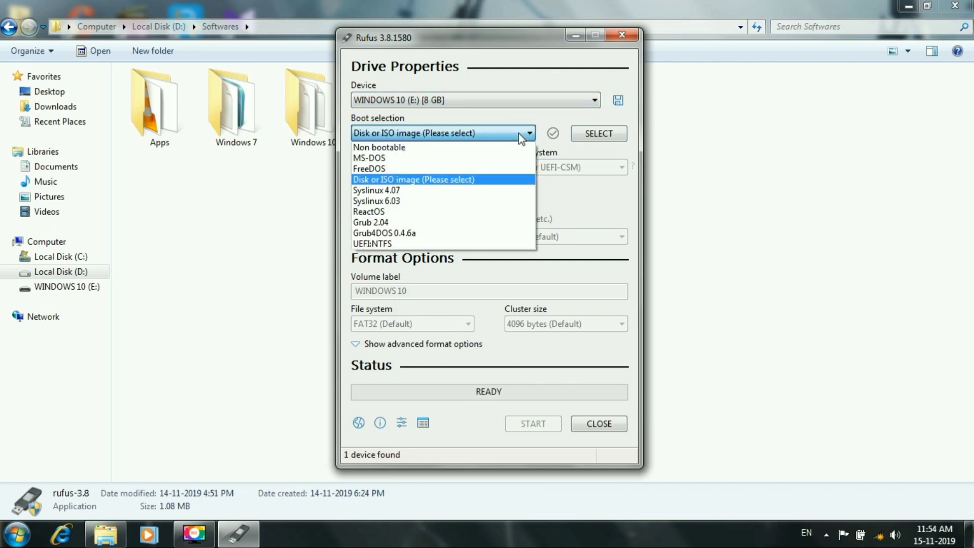
left_click(414, 179)
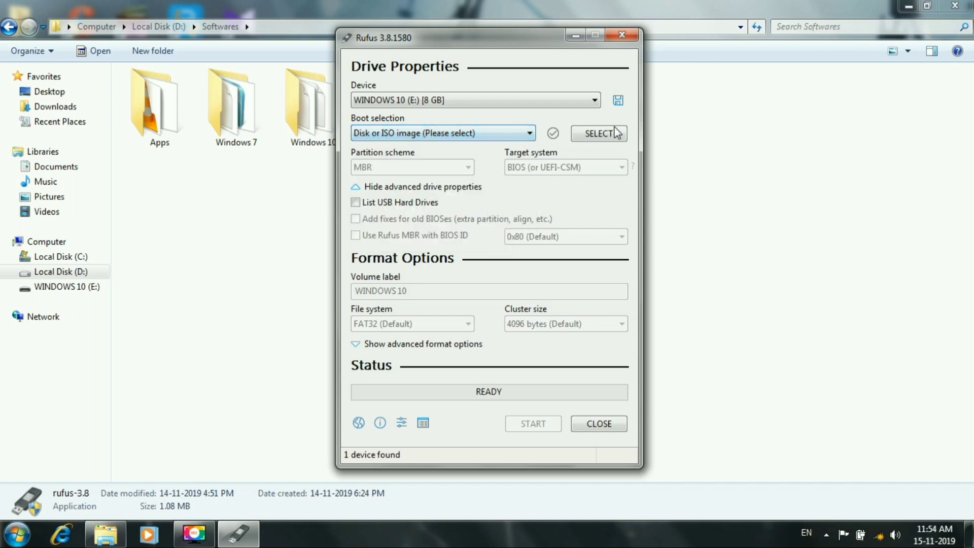
Browse to the Softwares folder and pick the Windows 10 ISO image.
left_click(598, 133)
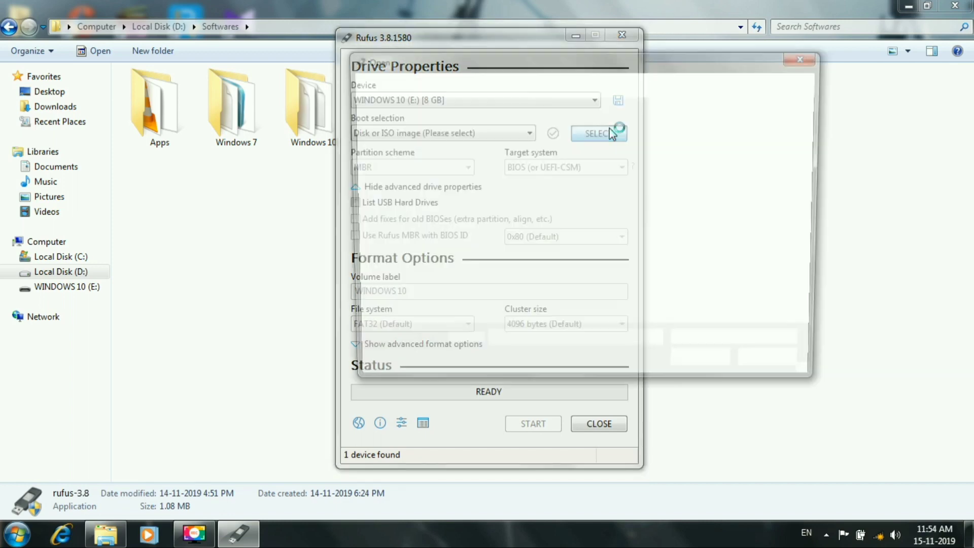
left_click(595, 133)
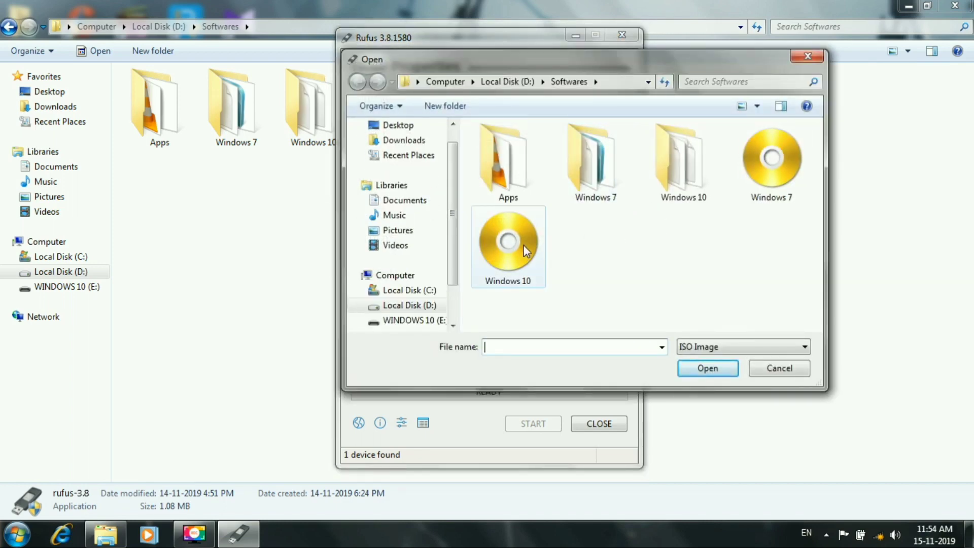
mouse_move(524, 271)
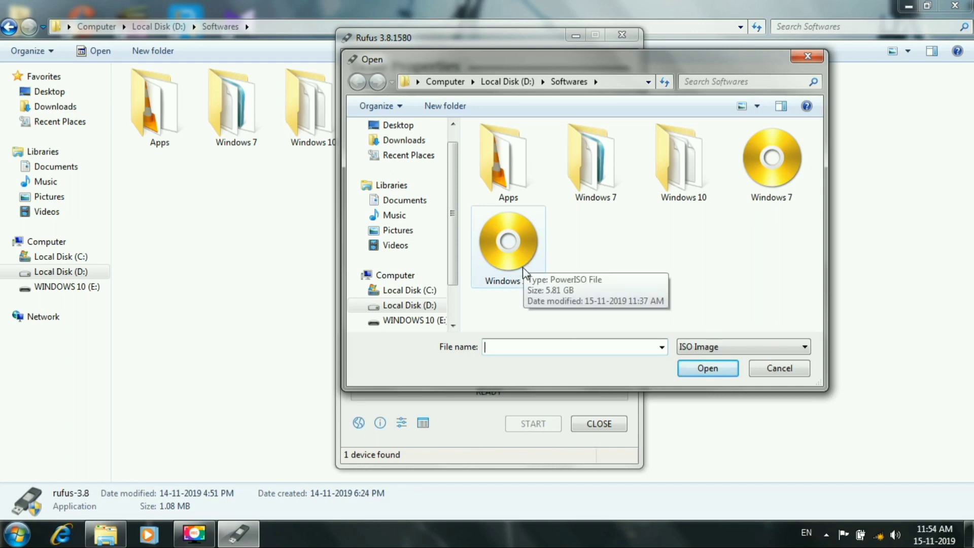
mouse_move(538, 272)
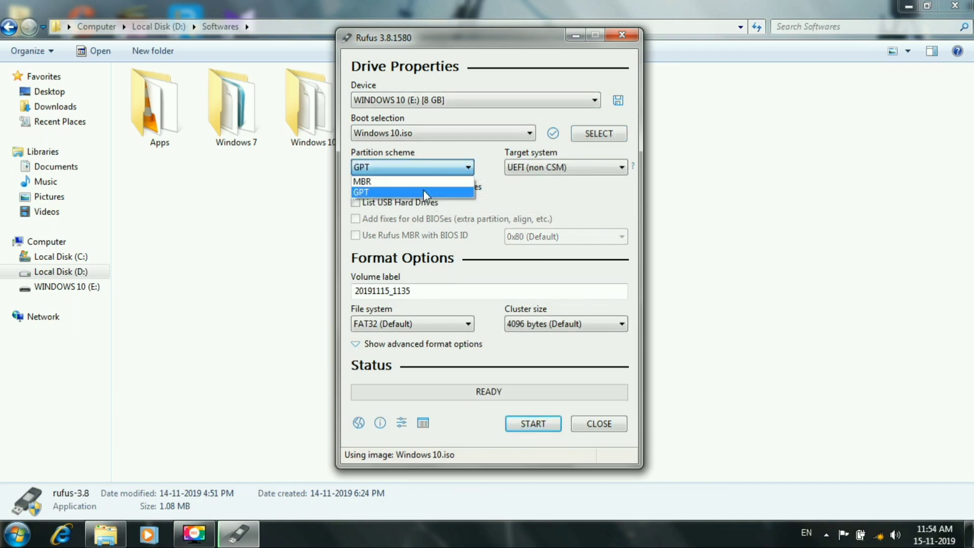
mouse_move(441, 199)
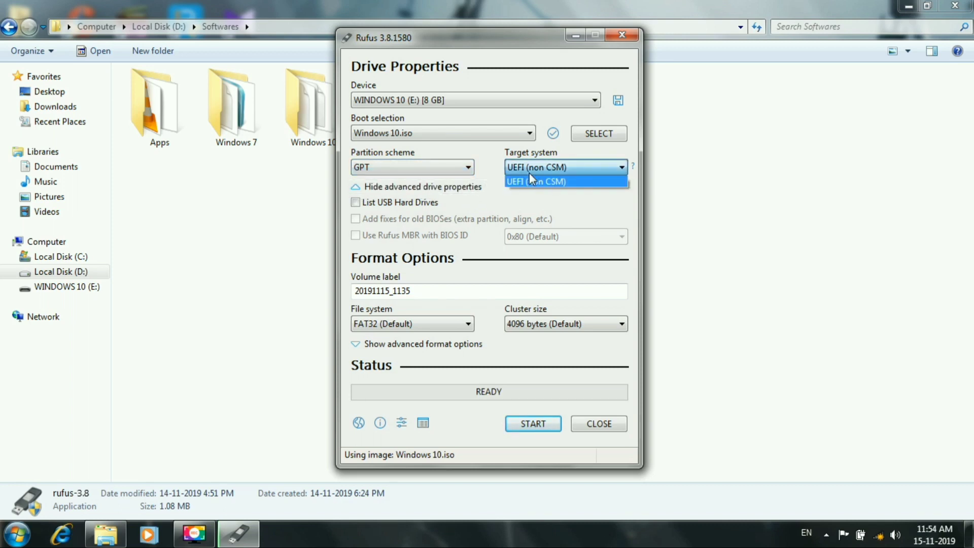
Confirm UEFI (non CSM) as the target system with GPT partitioning.
left_click(532, 181)
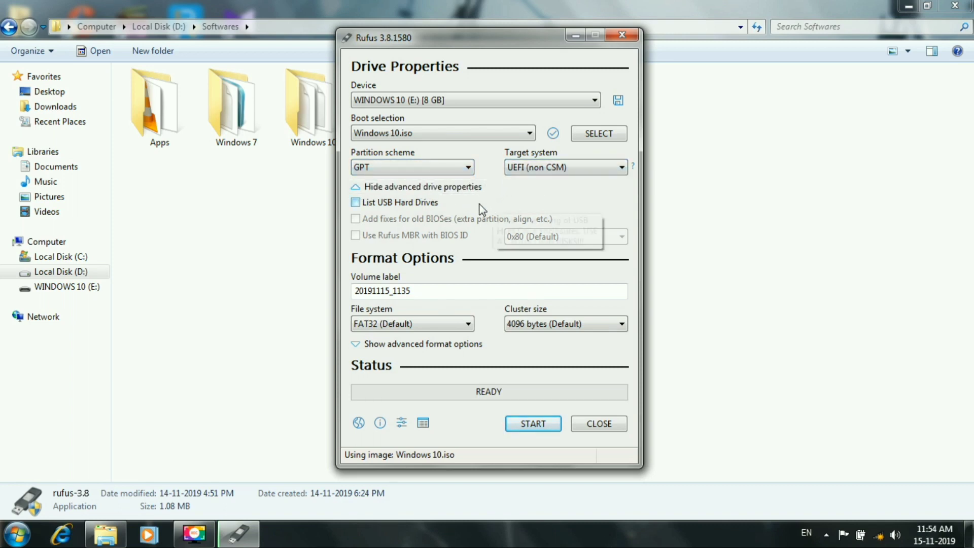
mouse_move(468, 294)
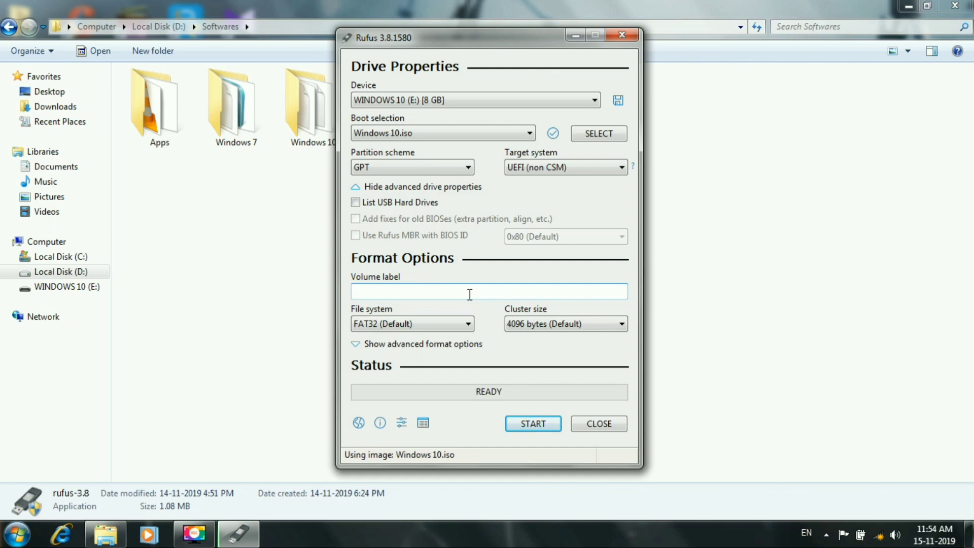
Enter 'WINDOWS 10' as the Rufus volume label.
type("WI")
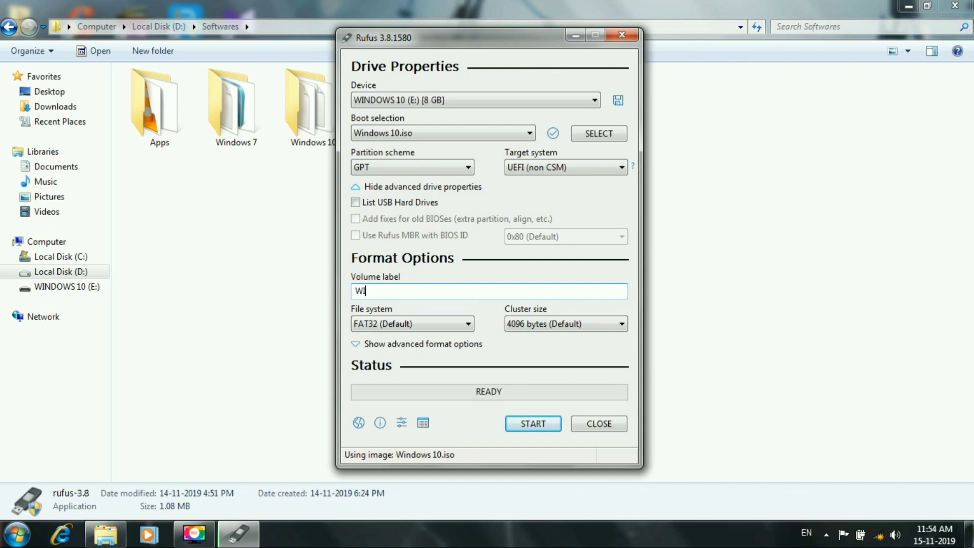
type("NDOWS")
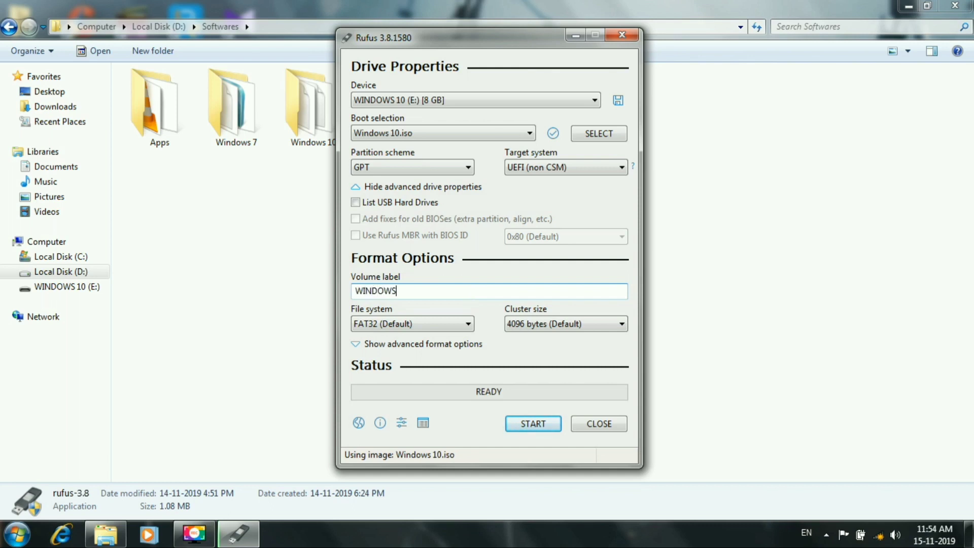
type("10")
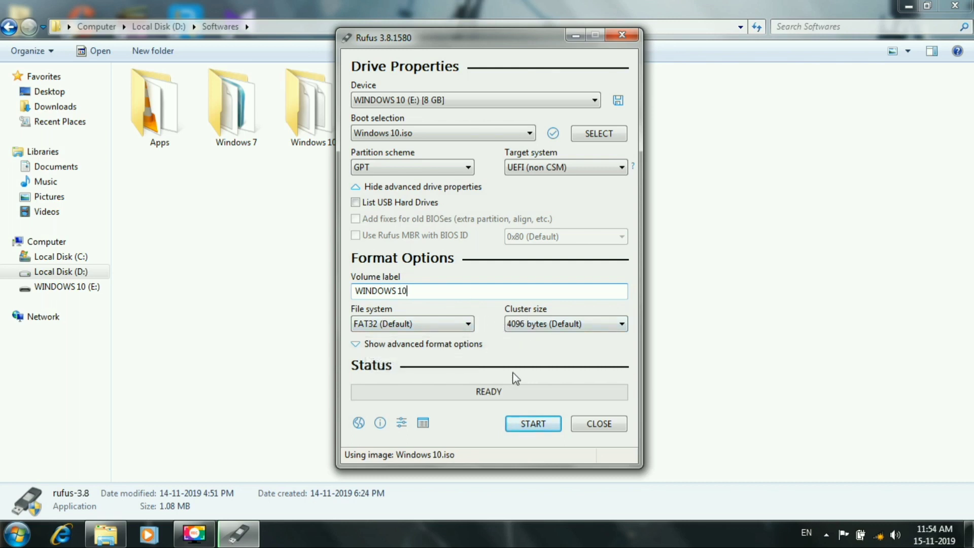
mouse_move(533, 423)
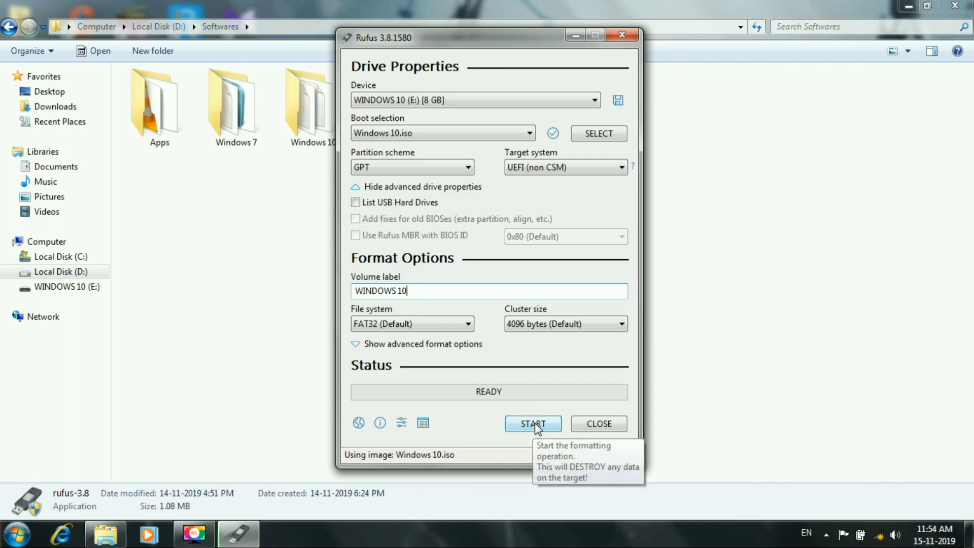
Write Windows 10.iso to the drive, accepting the erase and antivirus prompts, then close Rufus.
left_click(532, 423)
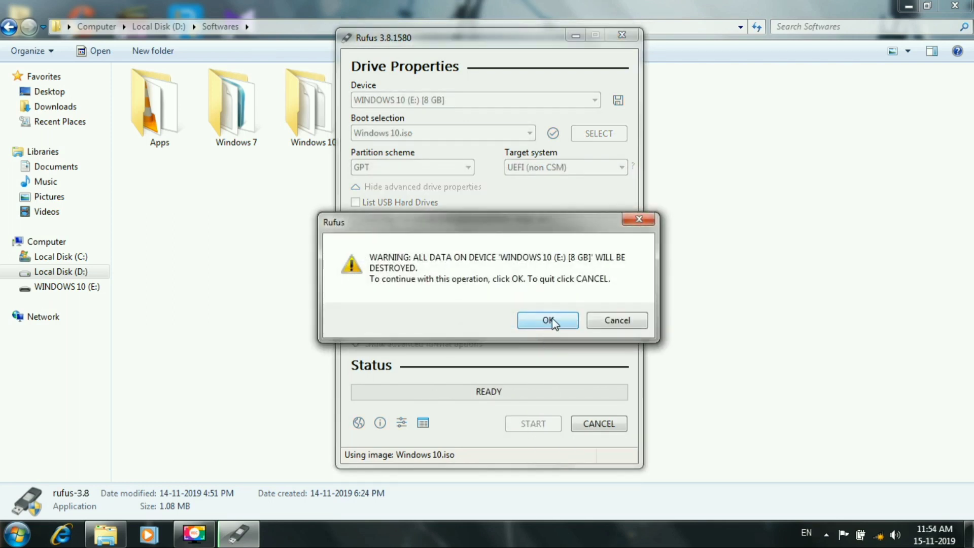
left_click(548, 320)
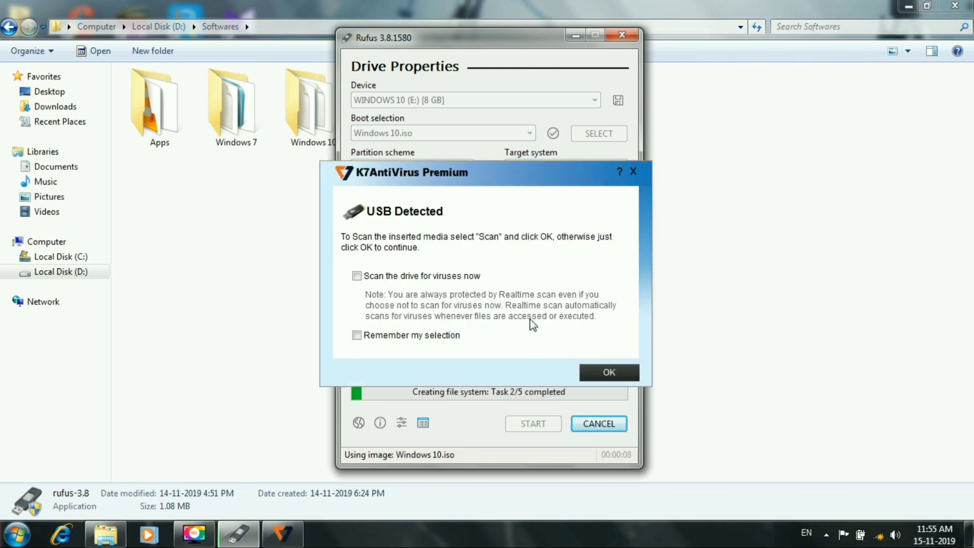
left_click(609, 372)
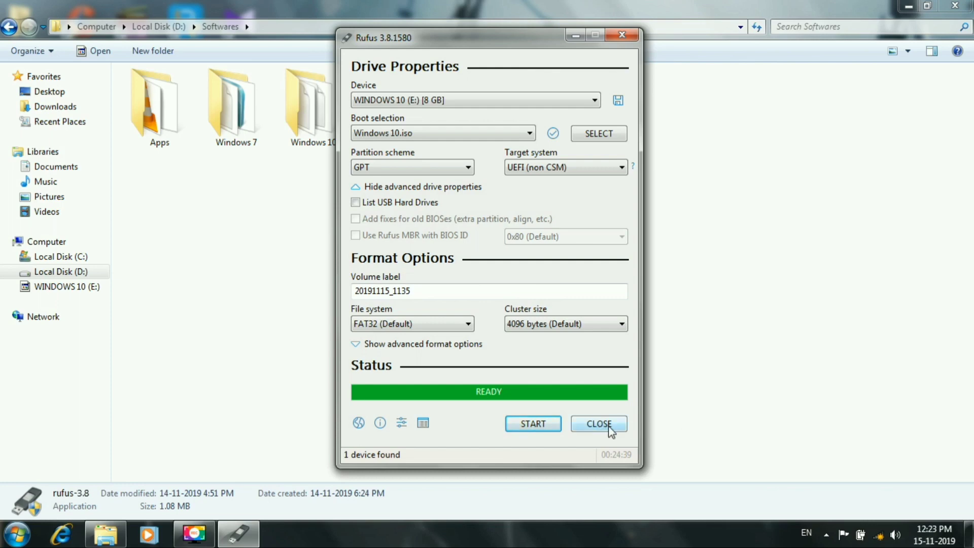
left_click(598, 423)
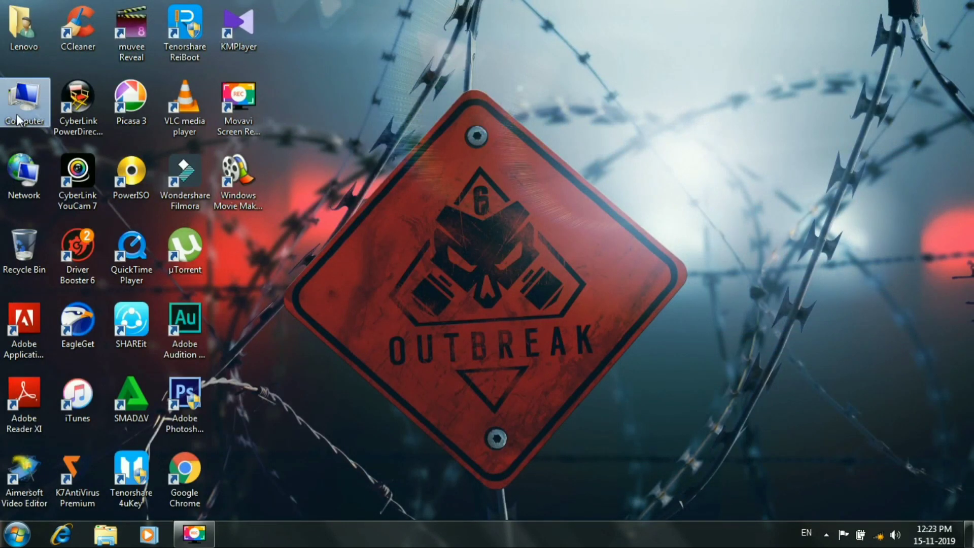
Open Computer to check WINDOWS 10 (E:) shows 1.51 GB free of 7.43 GB.
double_click(24, 99)
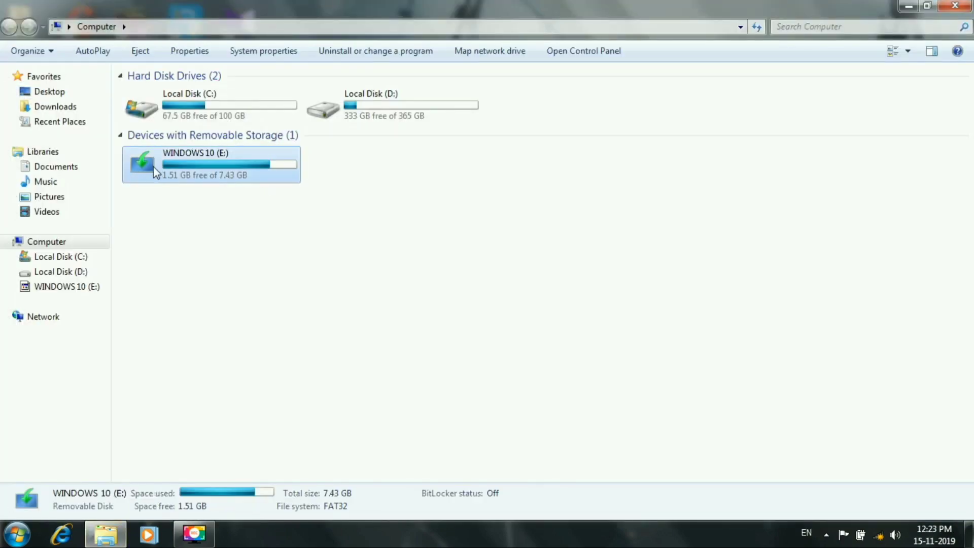
mouse_move(189, 180)
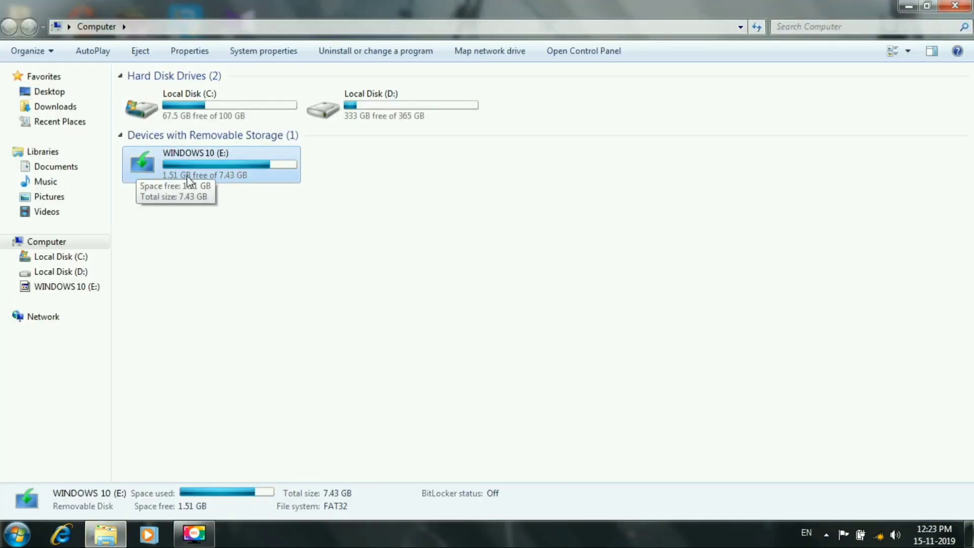
mouse_move(261, 216)
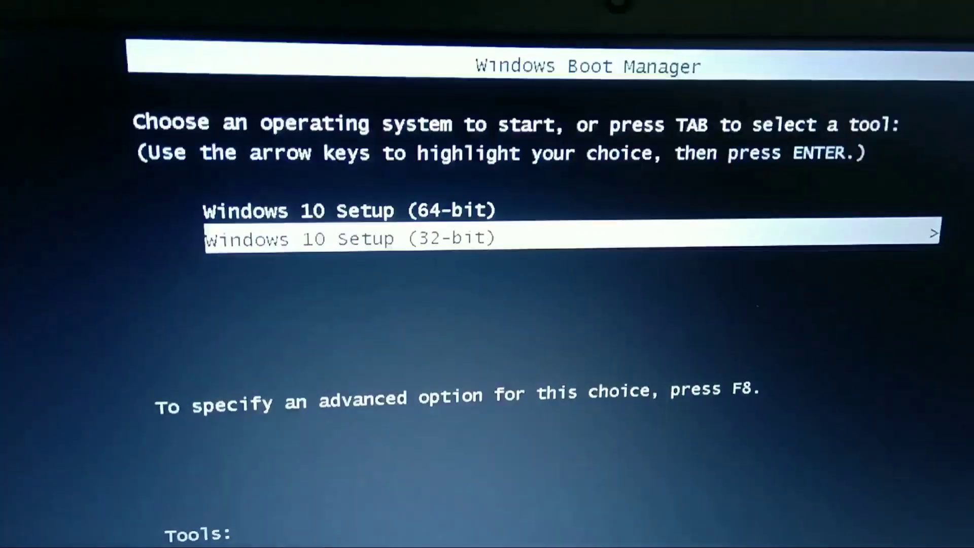
Highlight Windows 10 Setup (64-bit) in Windows Boot Manager.
key("up")
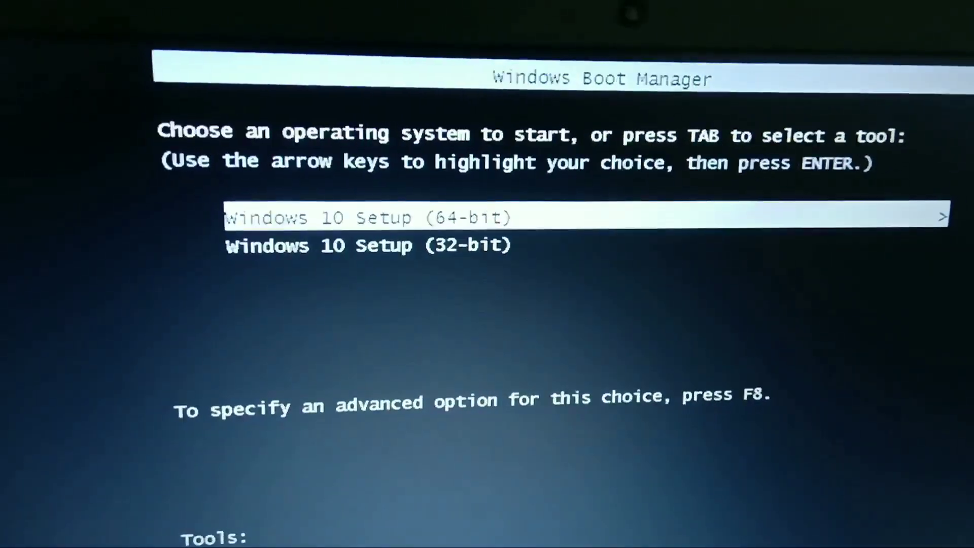